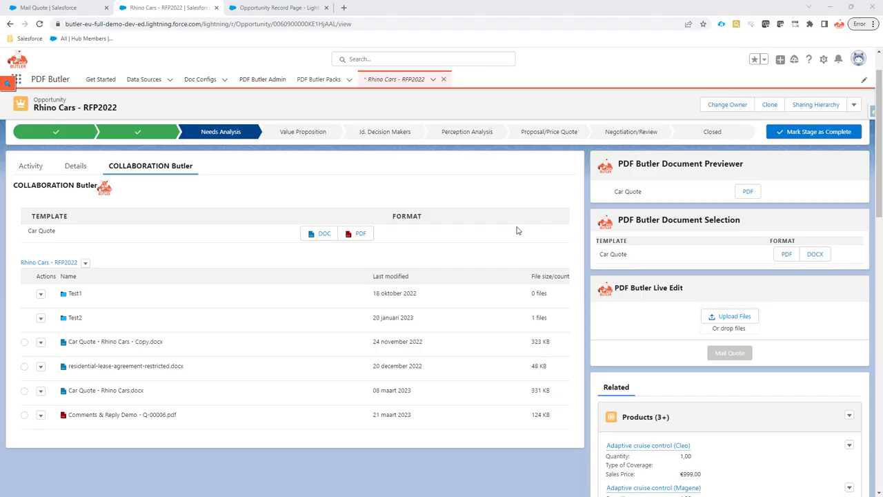
mouse_move(198, 330)
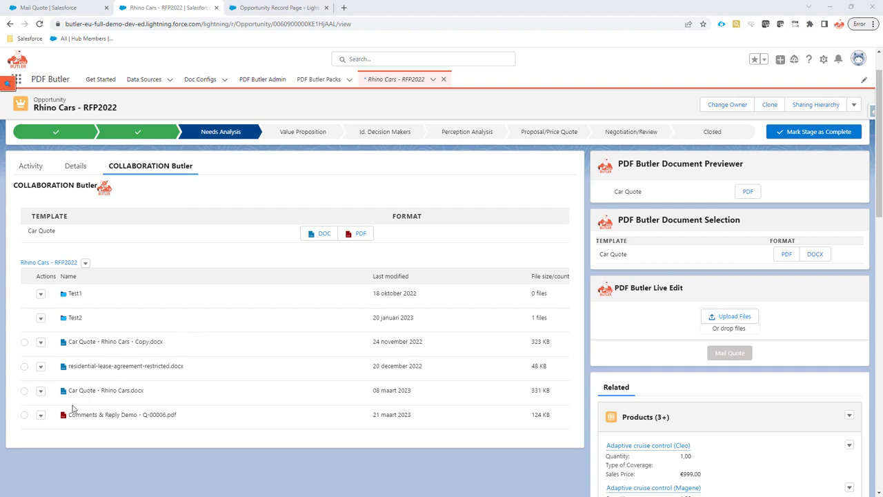
mouse_move(102, 378)
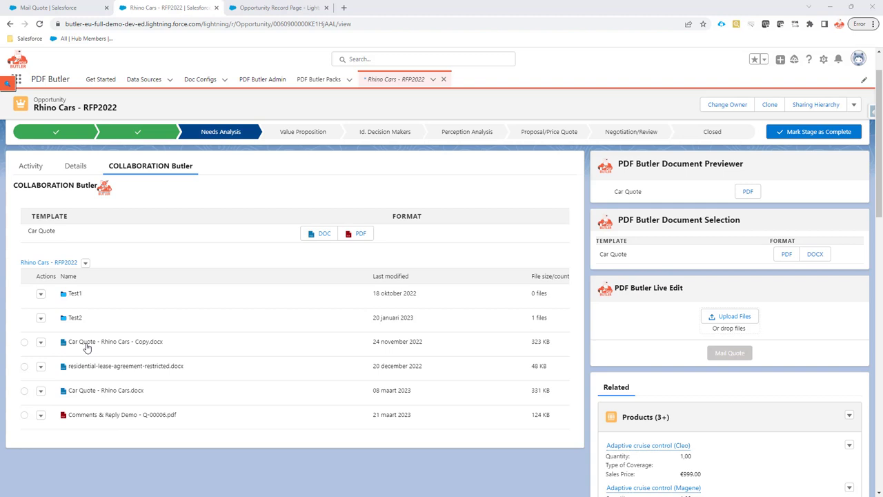
mouse_move(69, 336)
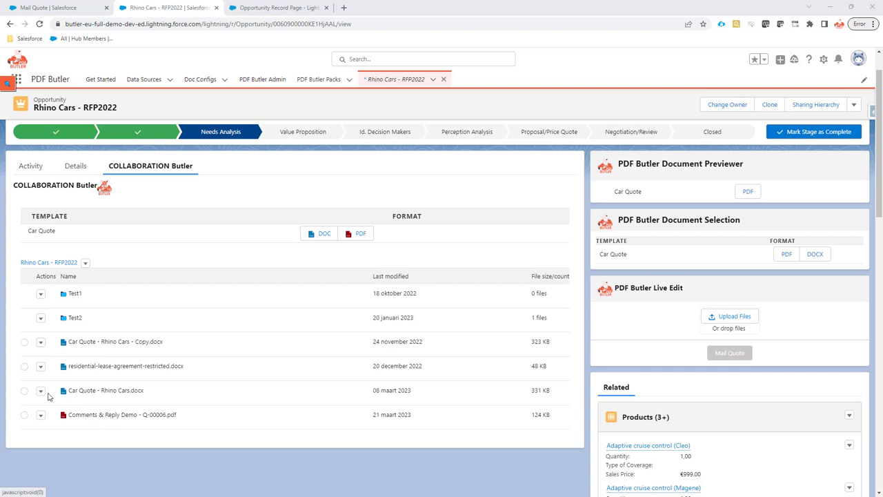
mouse_move(25, 395)
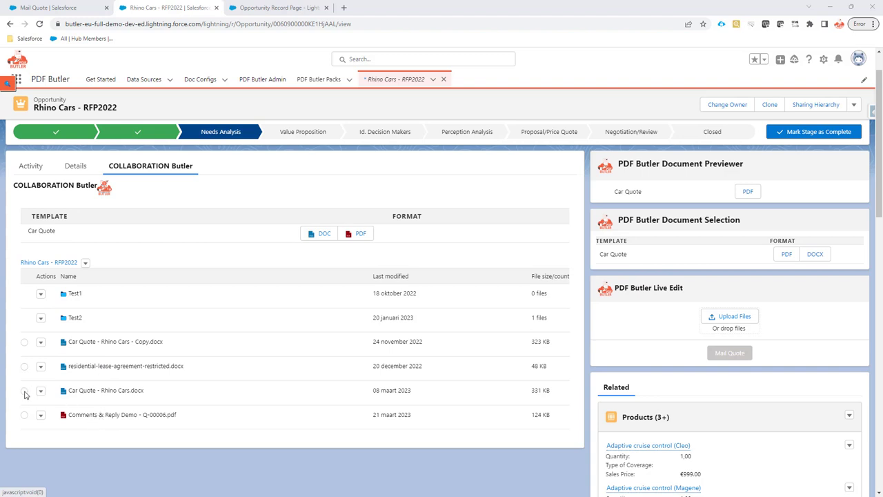
Select Car Quote - Rhino Cars.docx to reveal its Sign Quote Now, Sign Quote and Mail Quote actions
left_click(25, 389)
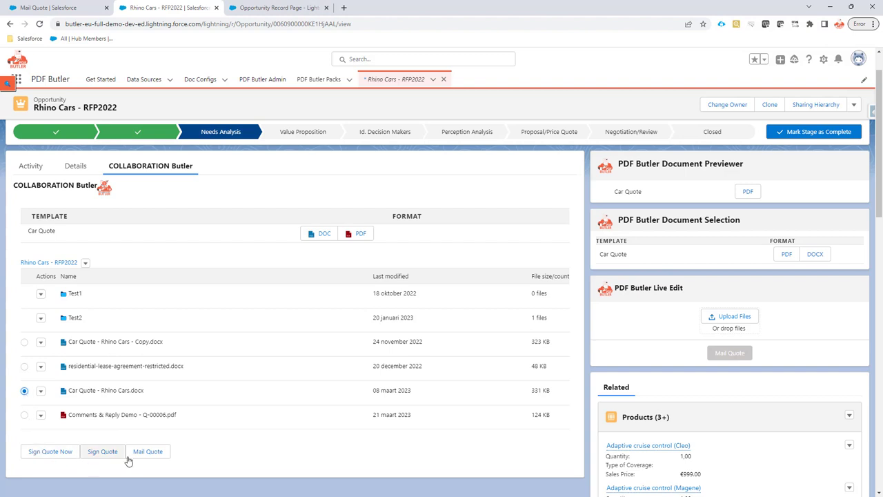
mouse_move(108, 469)
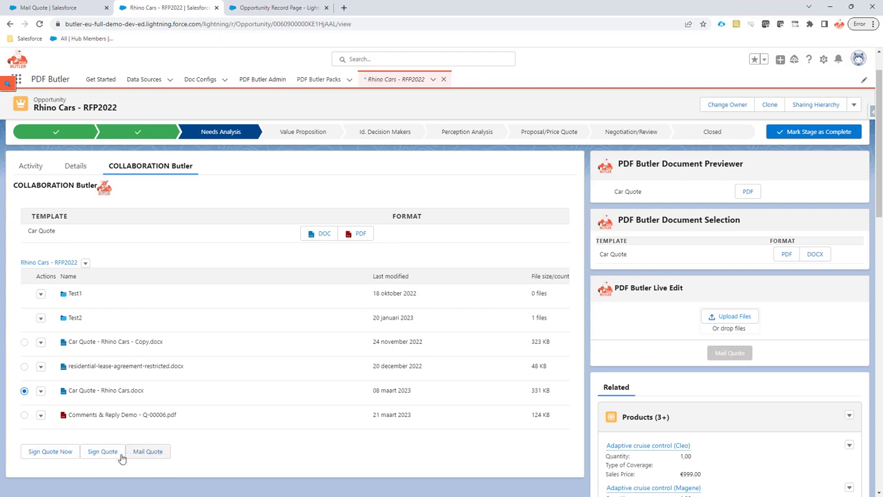
mouse_move(149, 451)
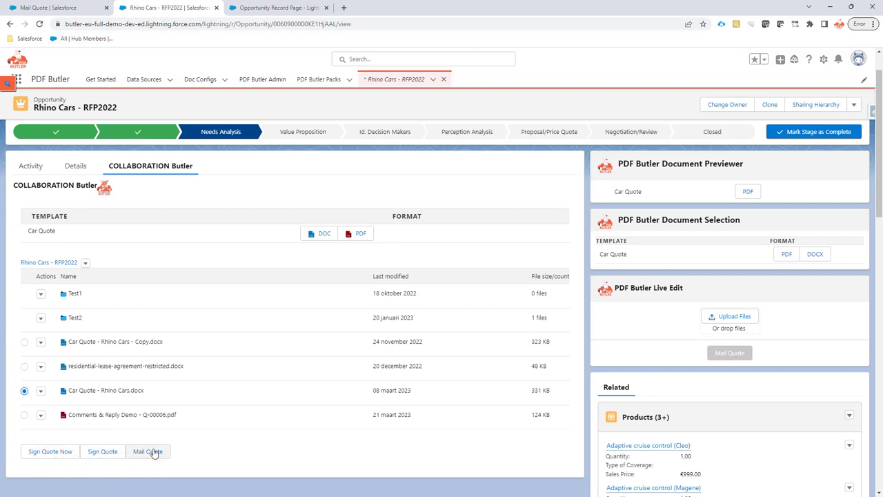
mouse_move(165, 455)
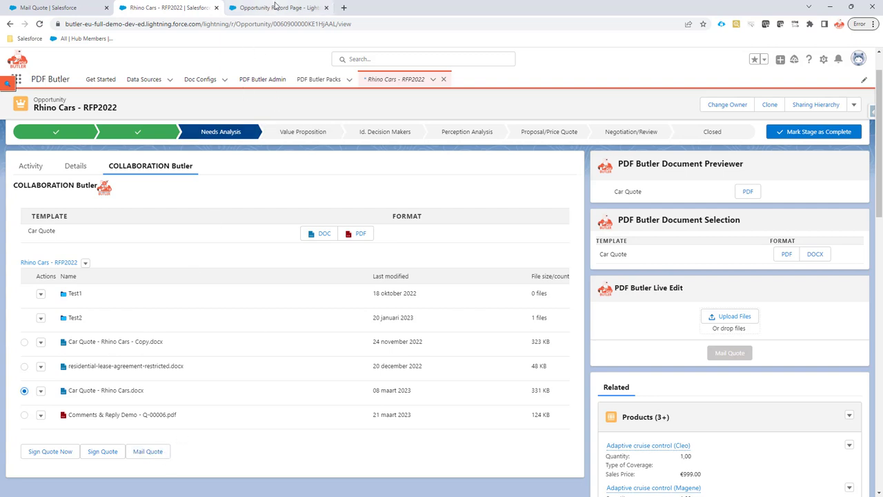
Show the COLLABORATION Butler component's properties on the Opportunity Record Page in App Builder
left_click(278, 8)
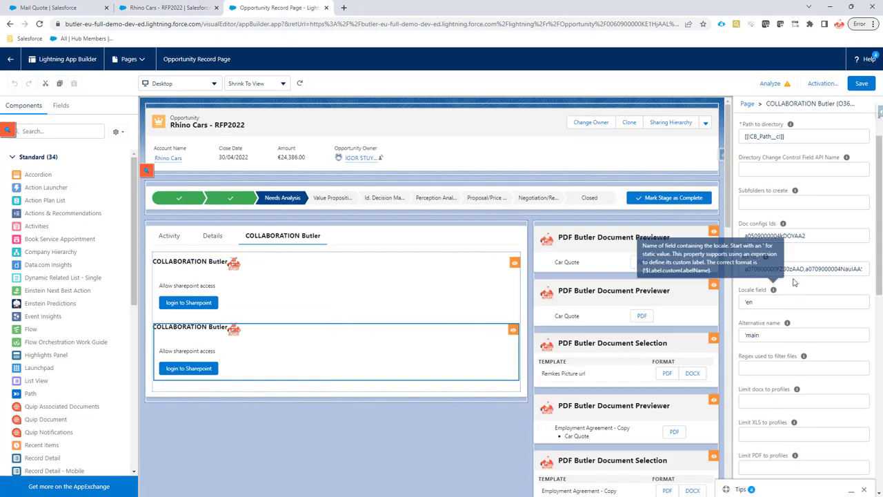
left_click(803, 269)
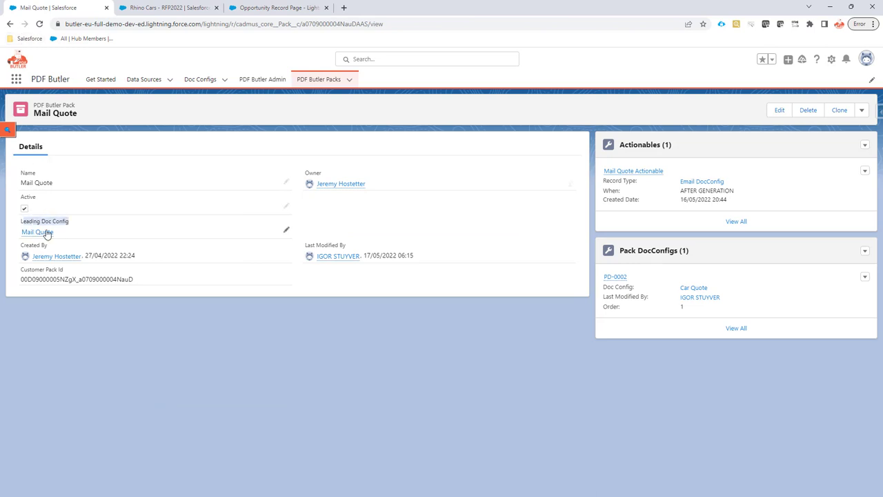
mouse_move(37, 232)
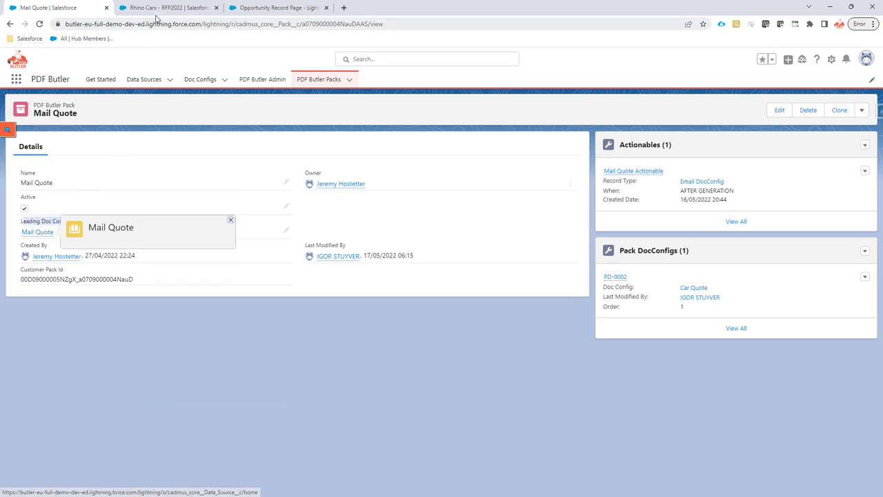
Check the Rhino Cars opportunity, return to the Mail Quote pack record, and start a new browser tab
left_click(168, 9)
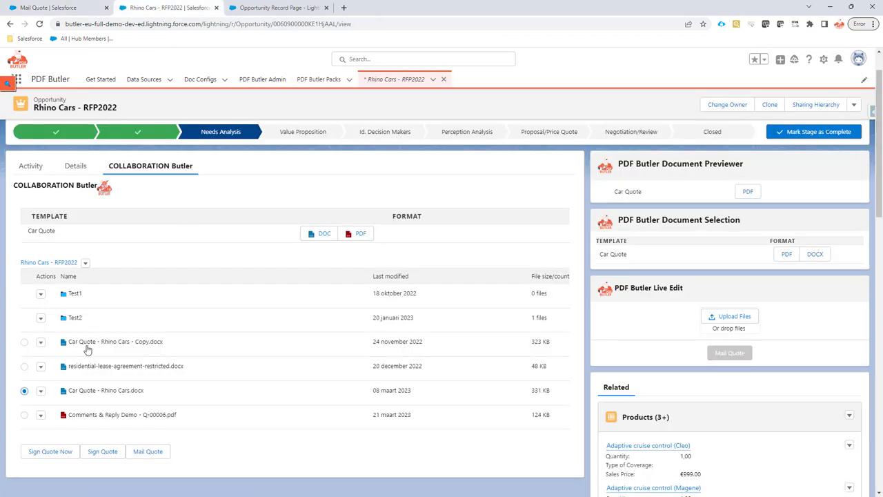
mouse_move(91, 389)
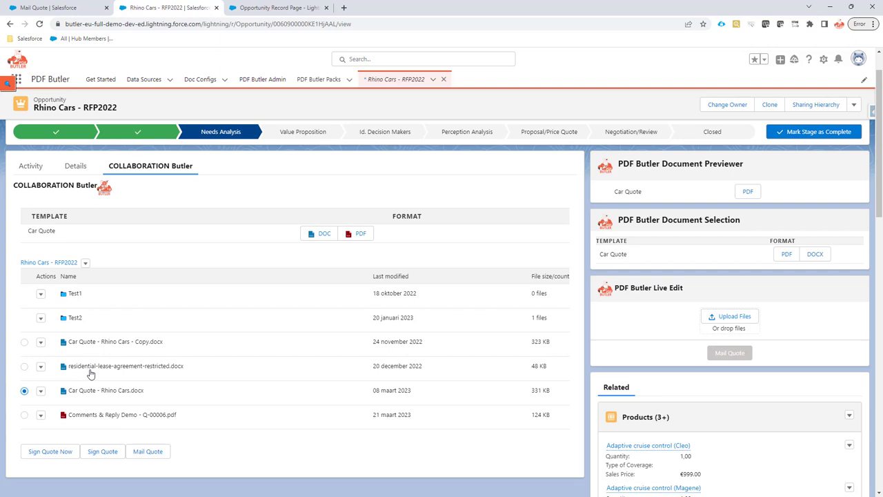
left_click(58, 8)
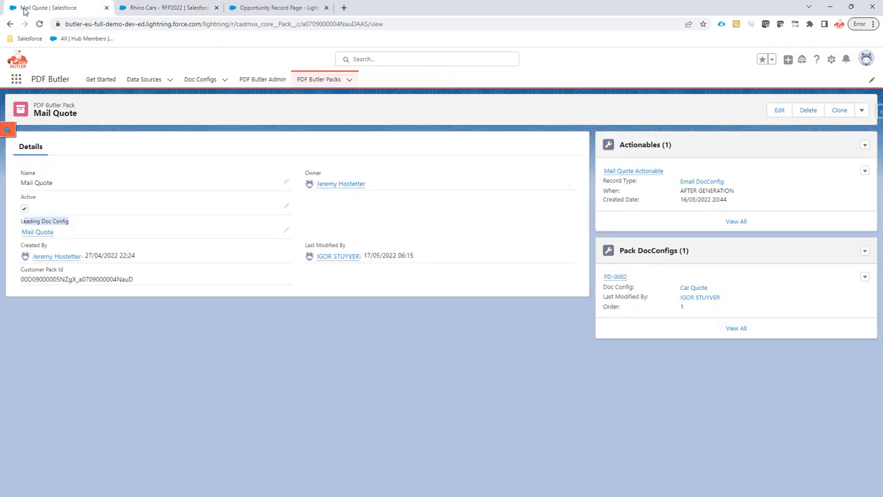
mouse_move(632, 171)
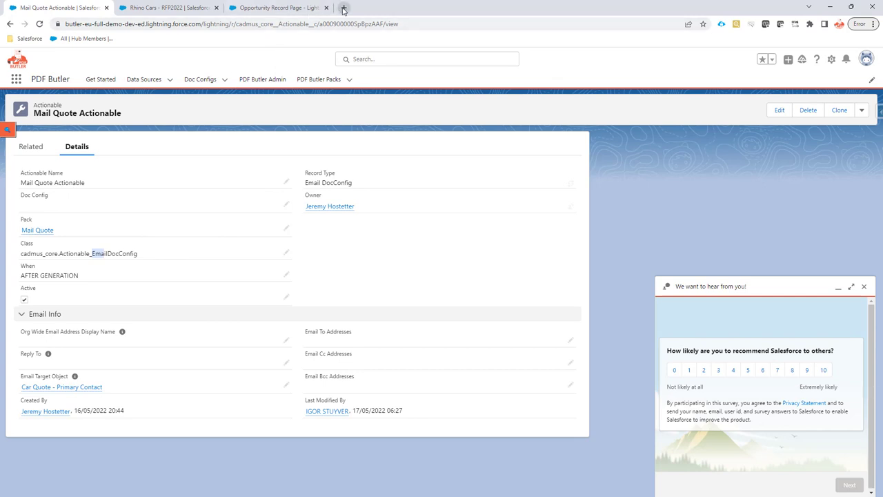
left_click(343, 9)
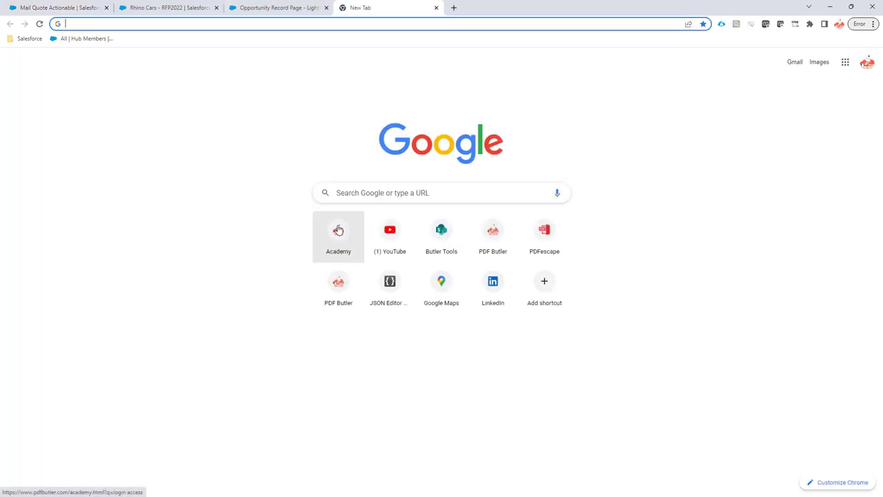
Search PDF Butler Academy for 'ema' and highlight the Actionable AUTO__EMAIL pack entry, then return to Mail Quote Actionable
left_click(338, 229)
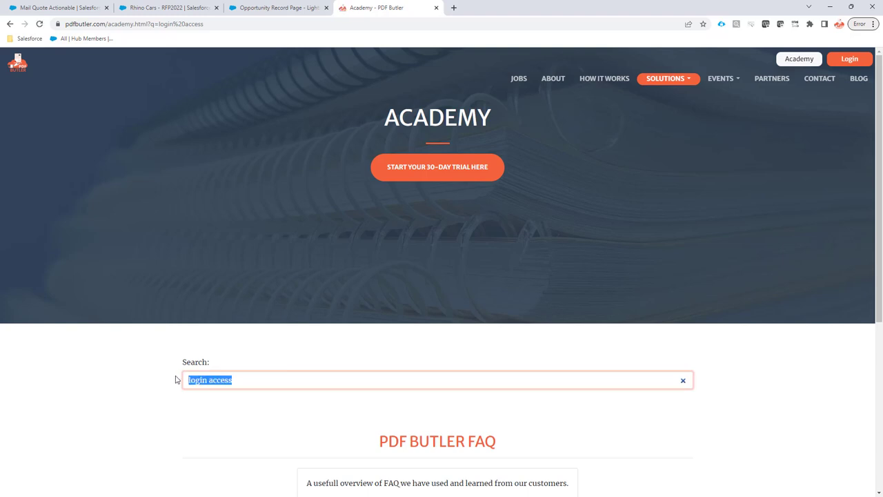
type("ema")
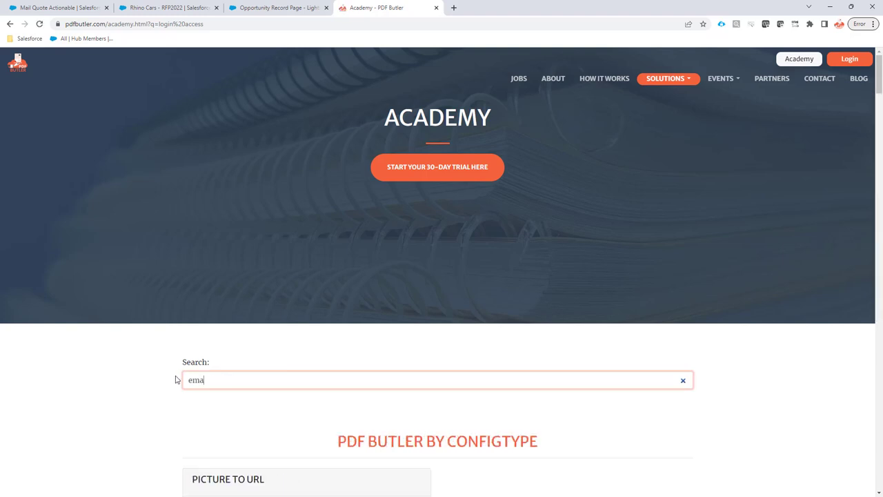
scroll("down", 3)
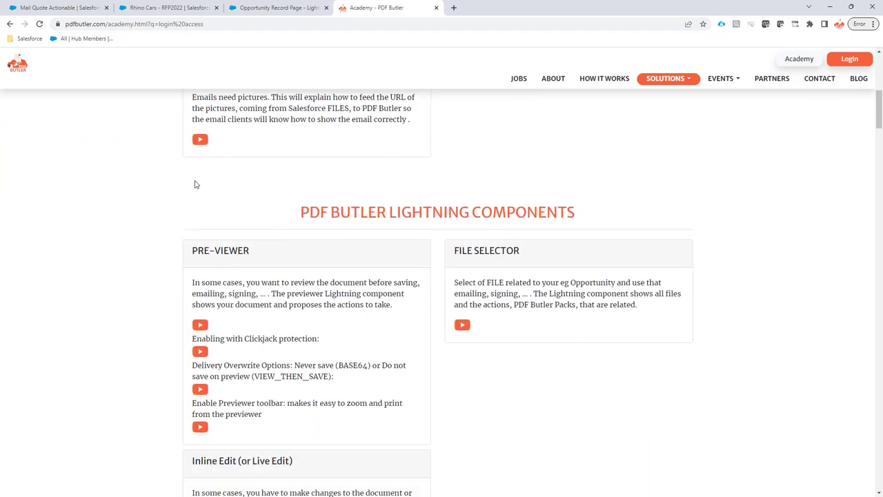
scroll("down", 3)
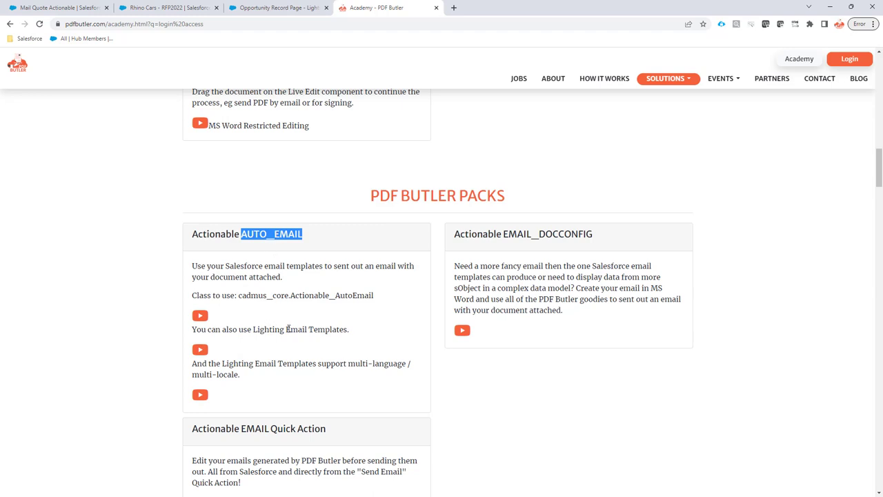
double_click(299, 329)
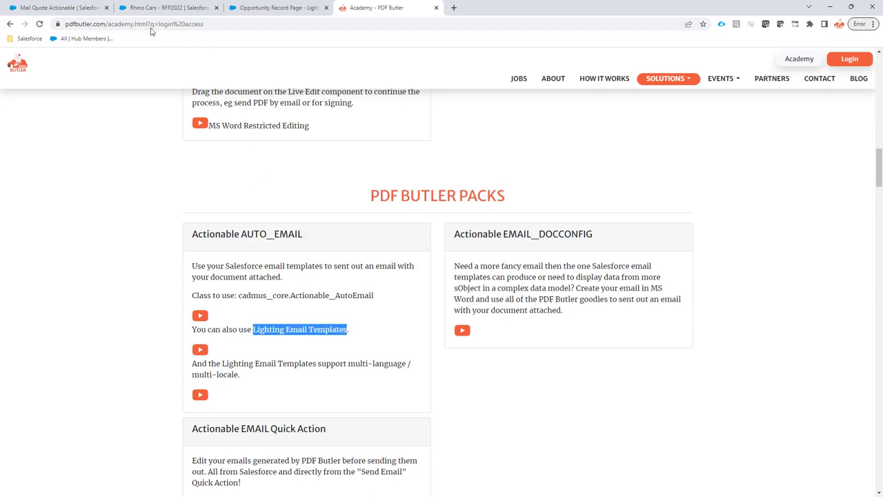
left_click(58, 9)
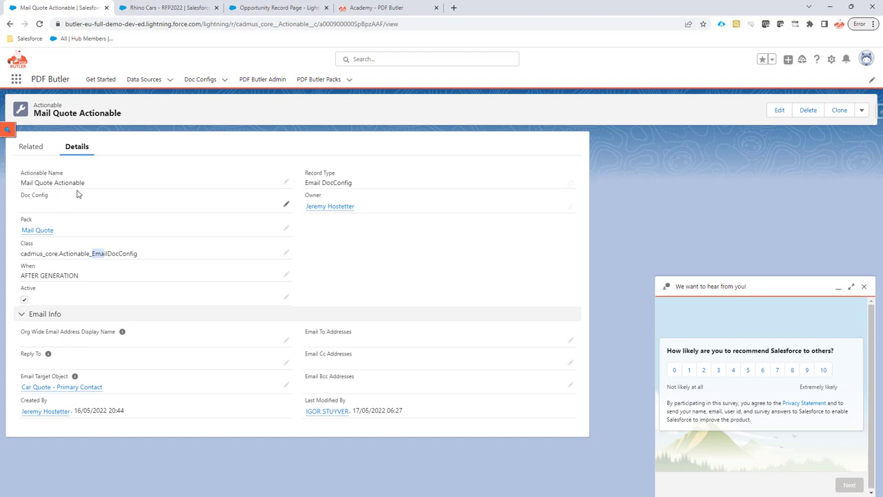
mouse_move(78, 198)
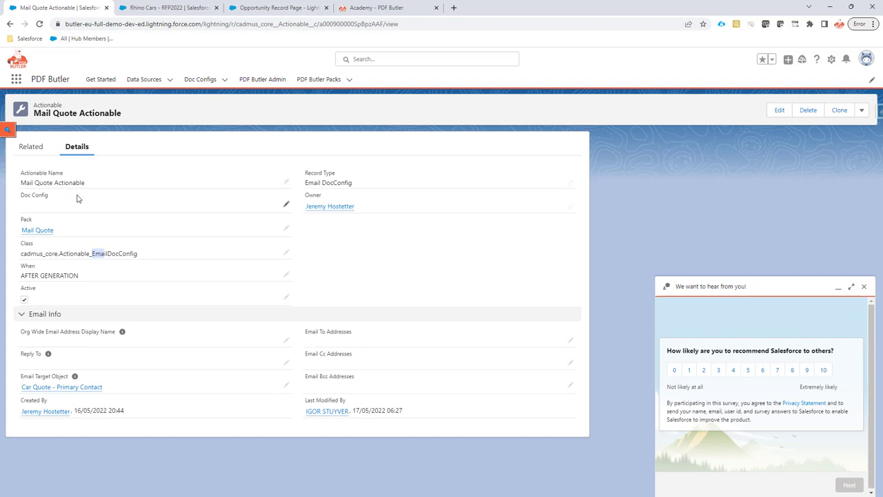
mouse_move(87, 217)
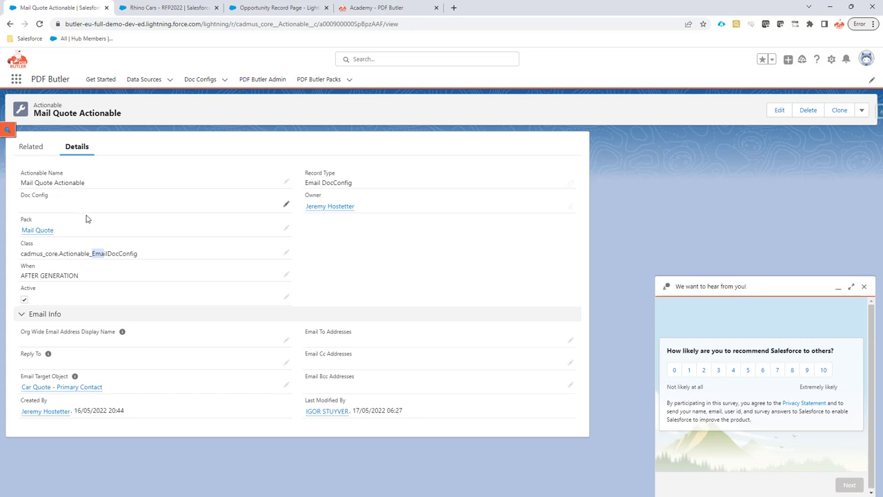
Return to the Rhino Cars - RFP2022 tab with its COLLABORATION Butler file list
left_click(276, 8)
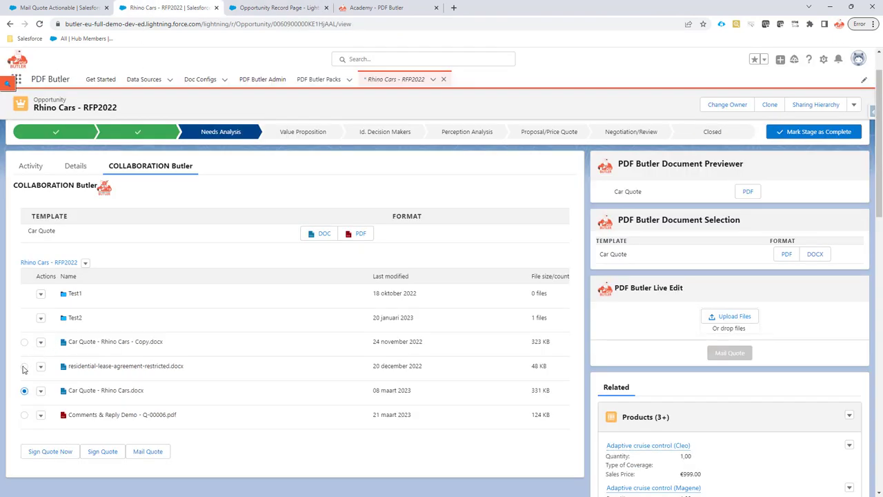
Try a few files, settle on Car Quote - Rhino Cars.docx, and run Mail Quote to email it to recipients
left_click(25, 342)
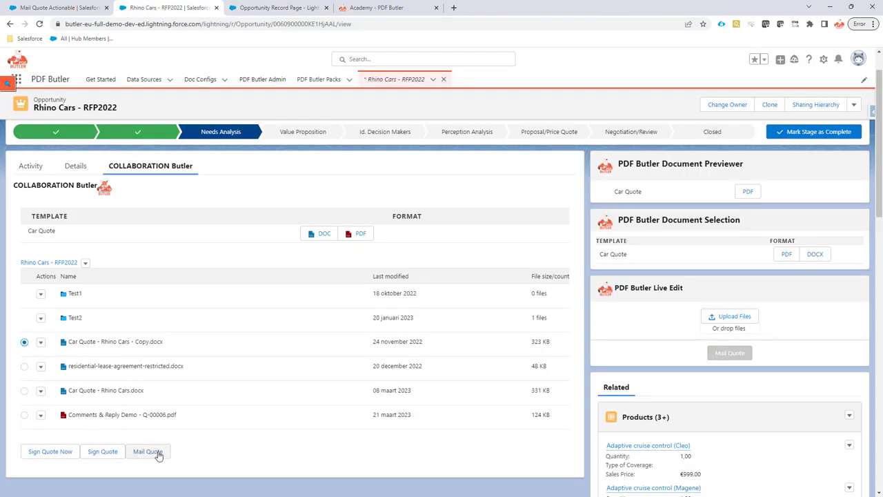
mouse_move(157, 451)
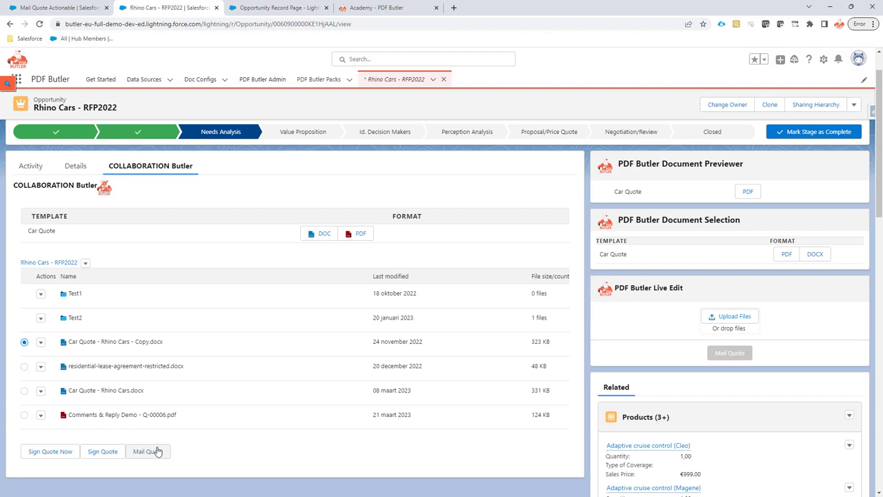
mouse_move(25, 421)
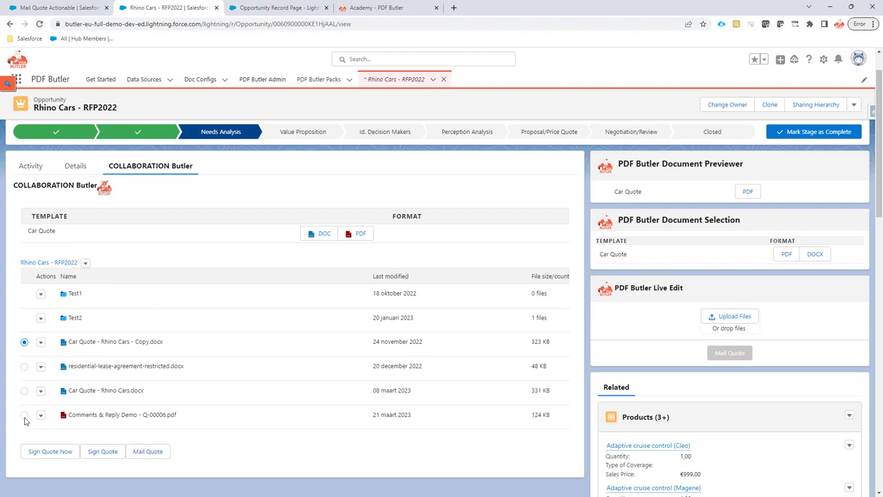
left_click(25, 413)
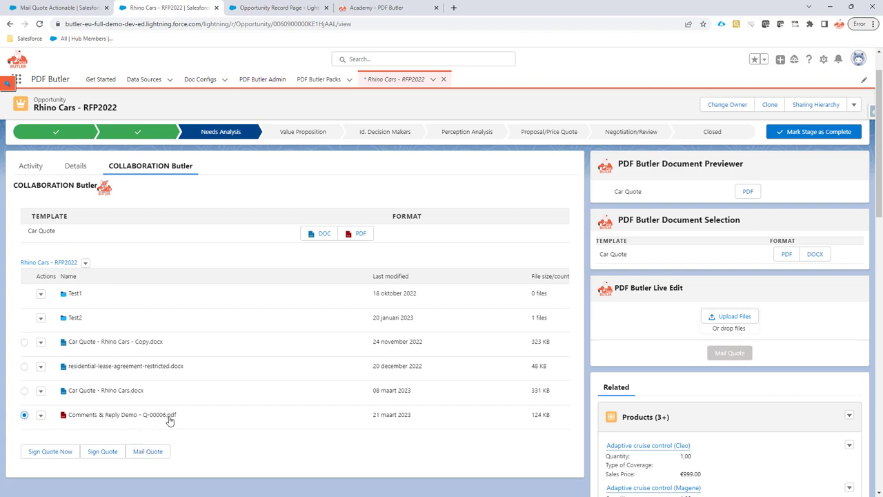
mouse_move(55, 425)
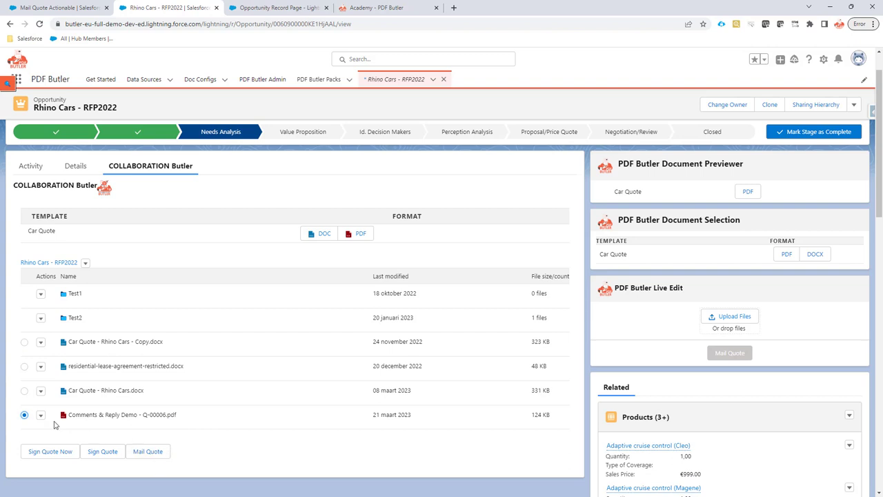
mouse_move(25, 394)
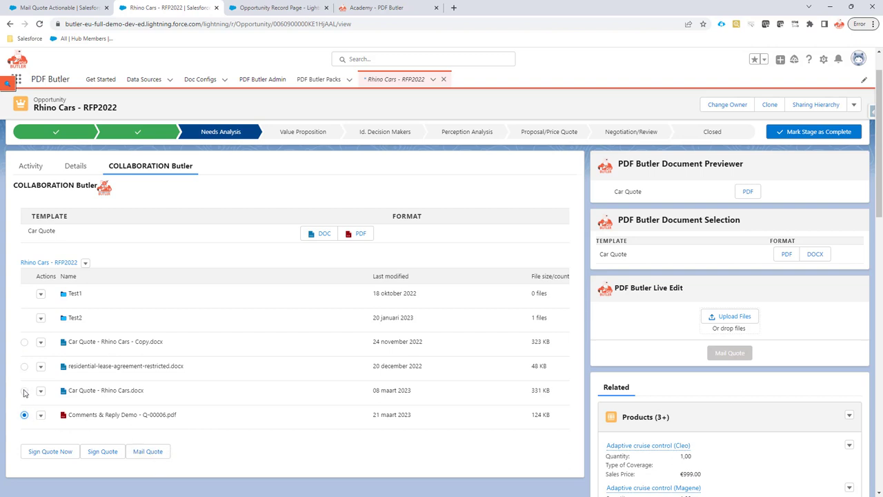
left_click(25, 389)
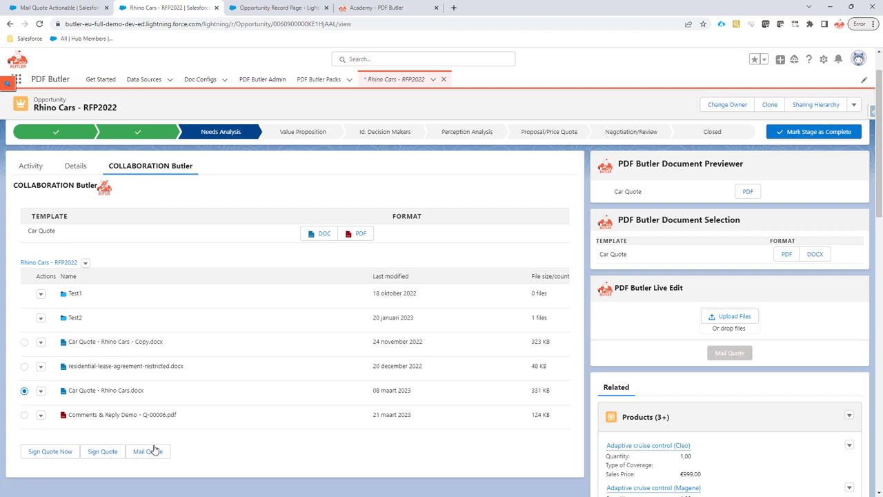
left_click(148, 450)
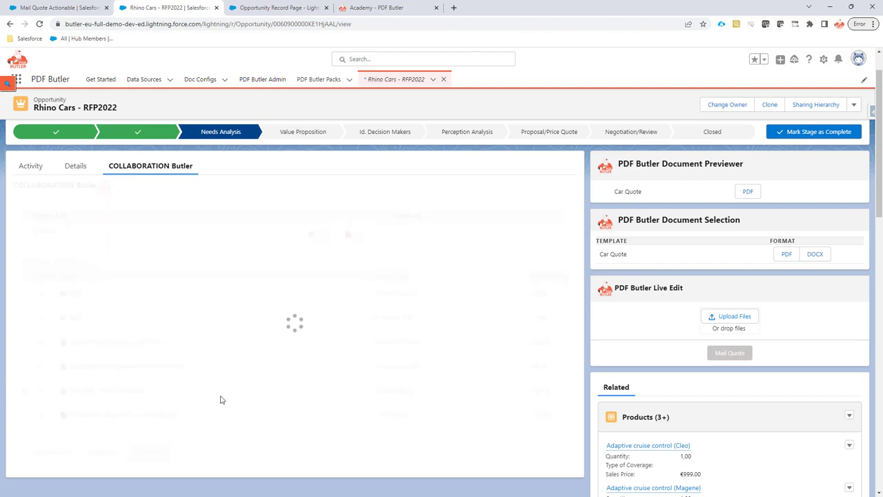
mouse_move(75, 390)
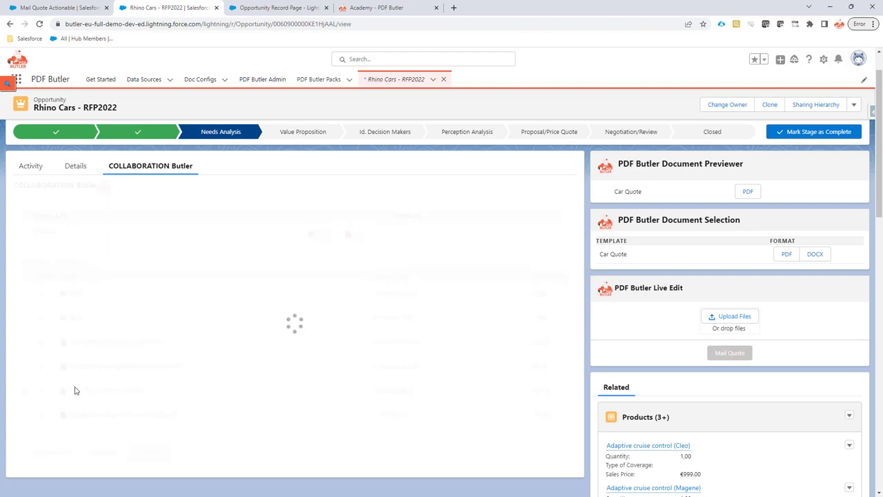
left_click(728, 354)
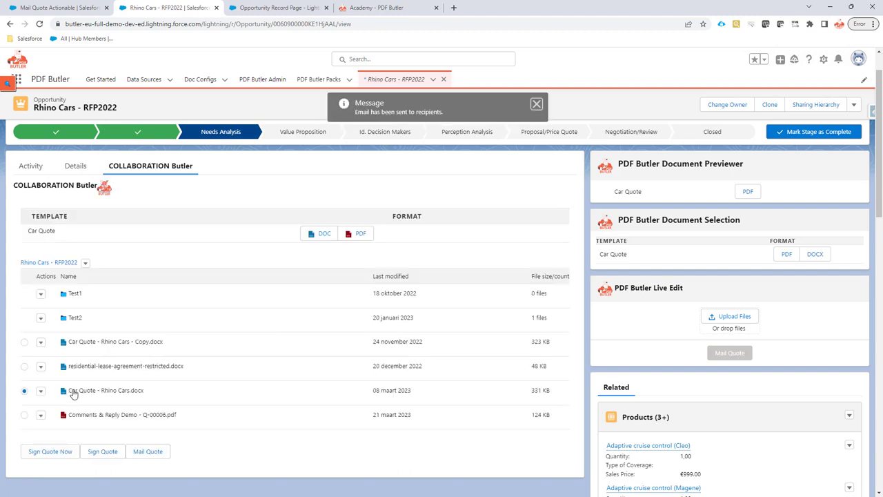
mouse_move(274, 345)
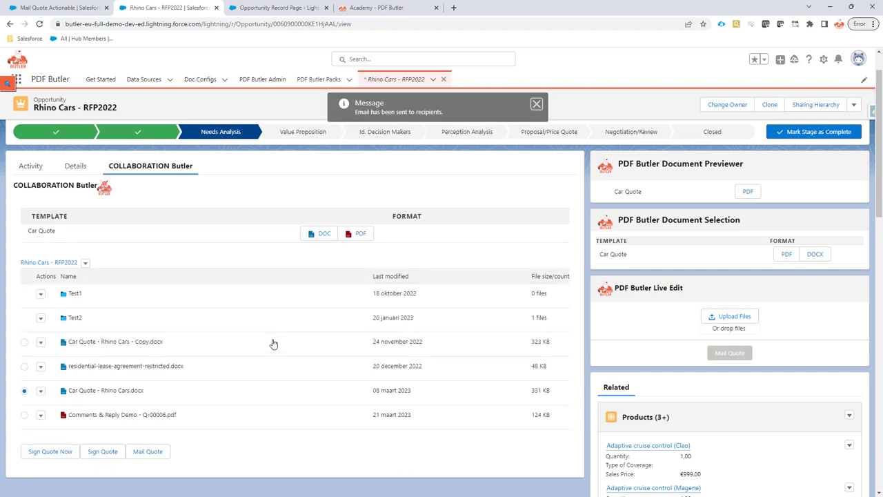
mouse_move(48, 353)
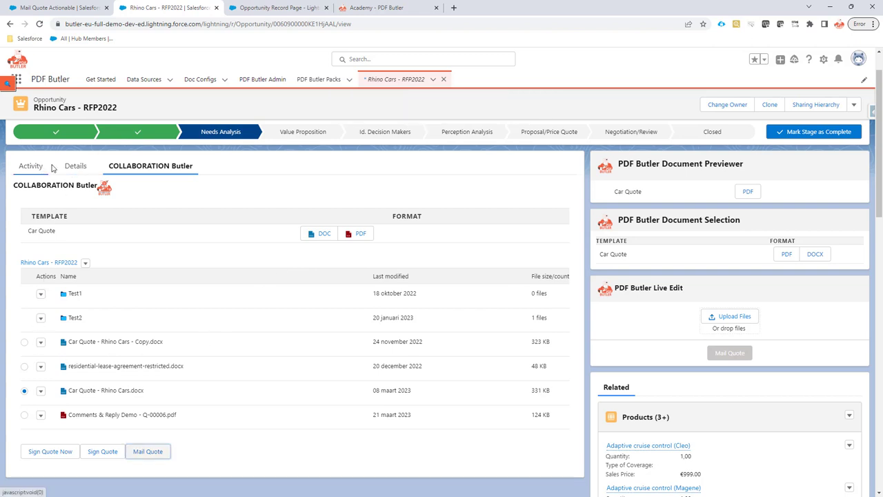
From the Details view, open the Primary Contact in a new tab to see its activity timeline
left_click(76, 165)
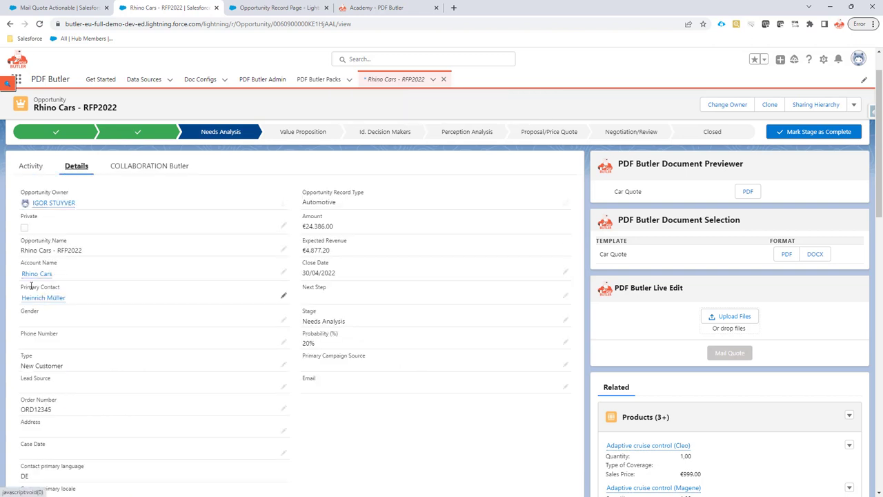
right_click(48, 293)
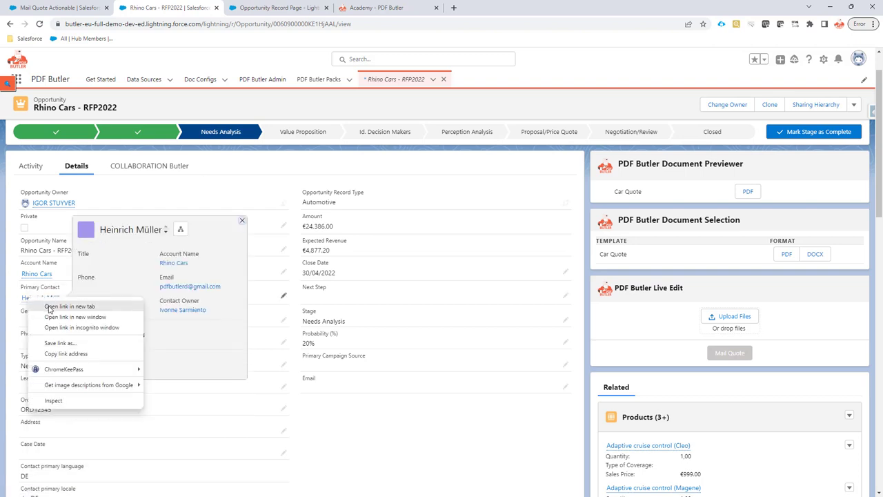
left_click(69, 306)
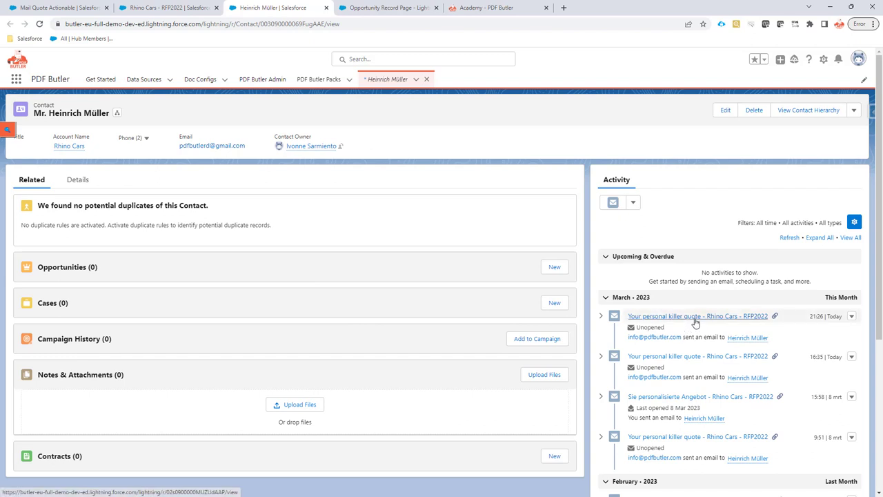
mouse_move(733, 320)
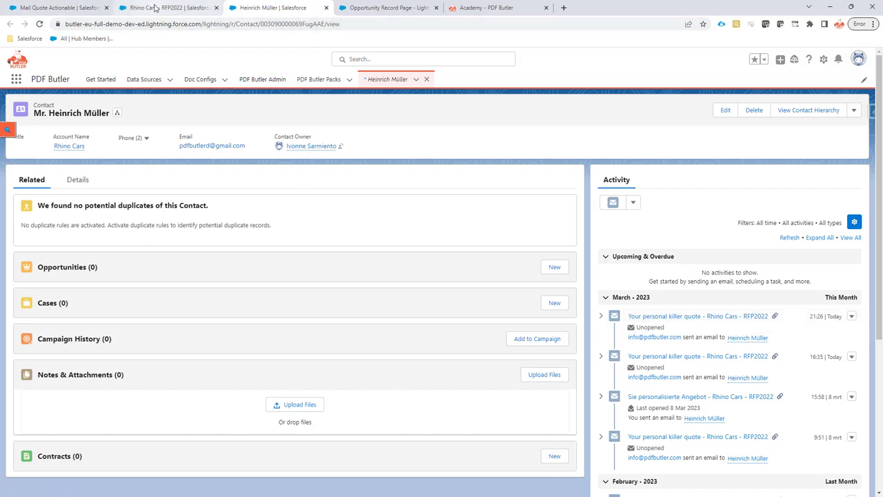
Select residential-lease-agreement-restricted.docx in COLLABORATION Butler and attempt Mail Quote on it
left_click(168, 8)
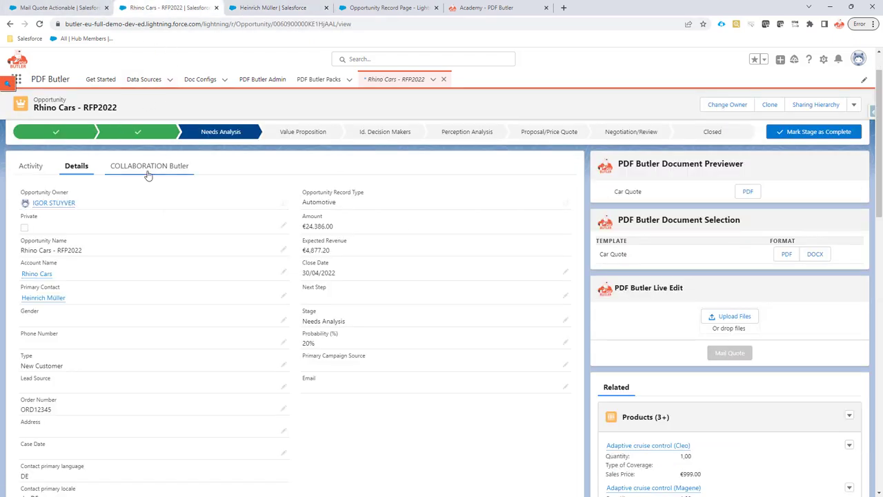
left_click(149, 166)
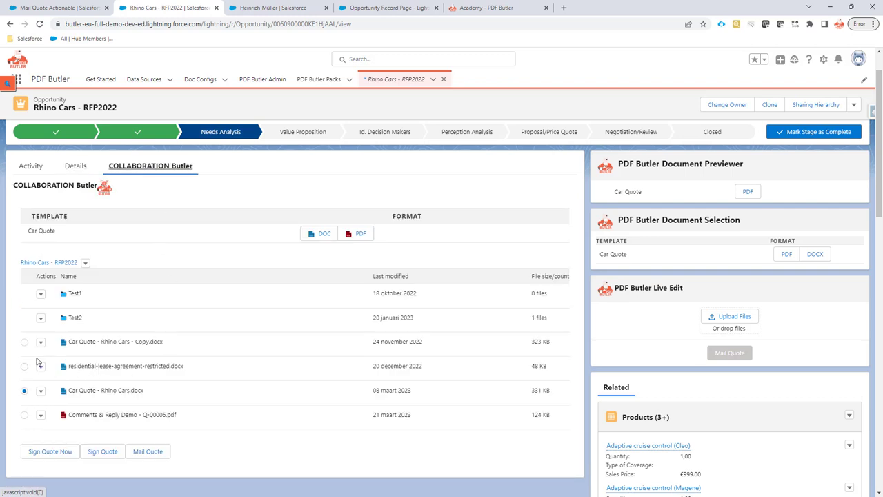
left_click(24, 365)
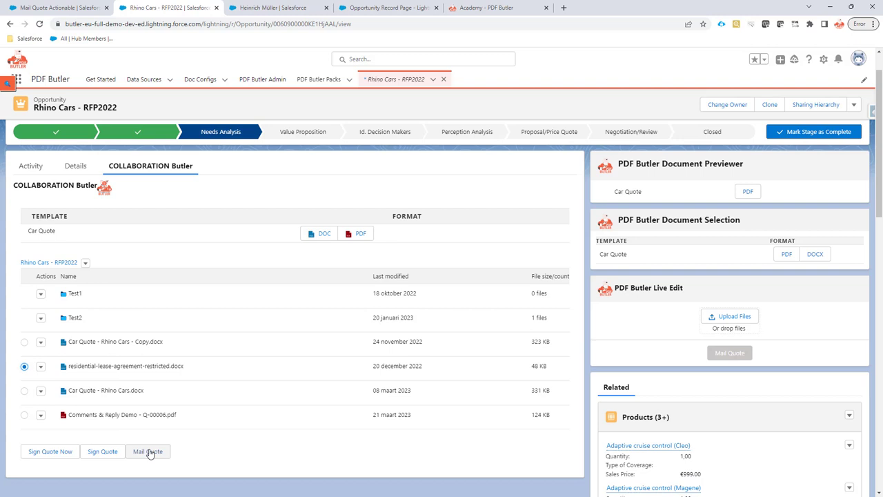
left_click(389, 9)
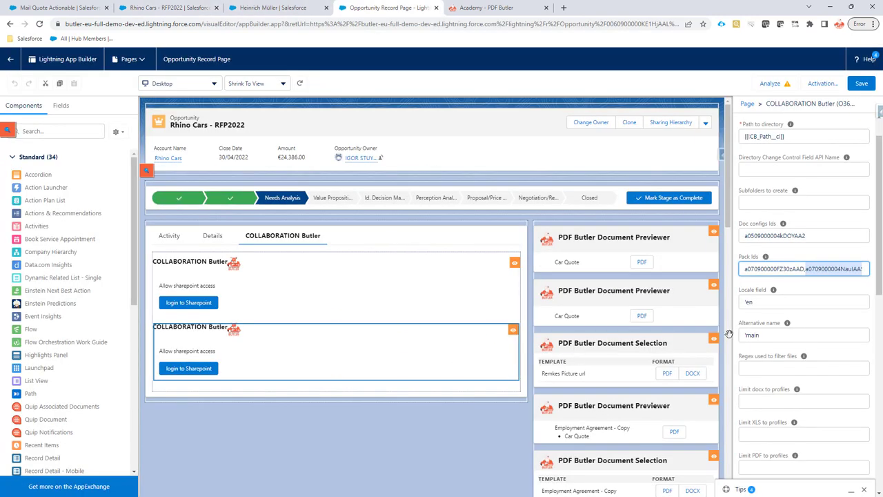
mouse_move(364, 88)
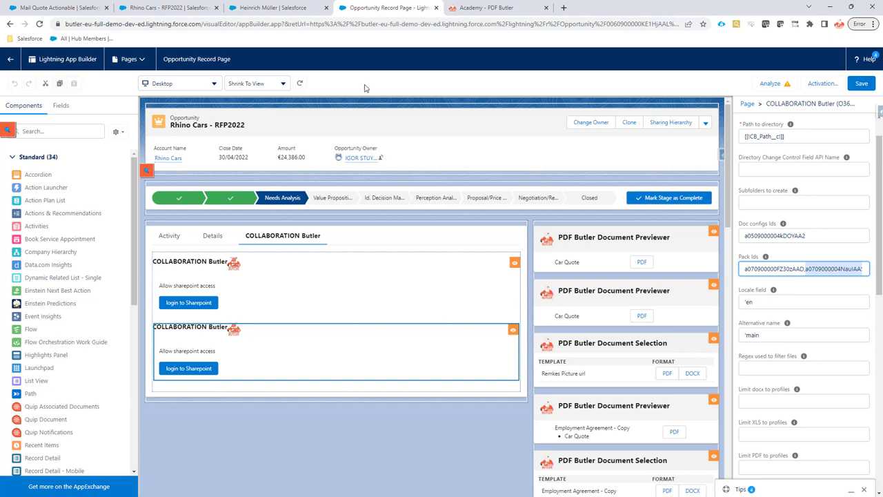